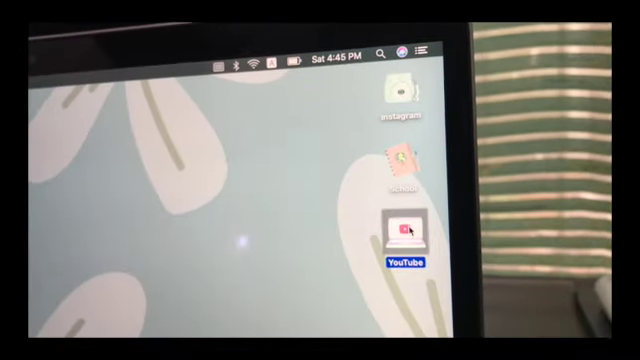
Step: Open the YouTube folder from the desktop so its video files show in Finder
{"action": "double_click", "coordinate": [402, 230]}
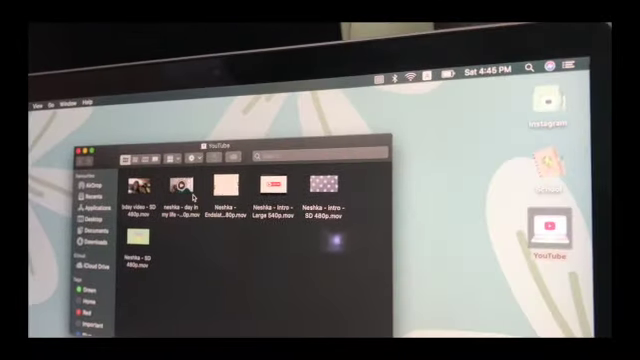